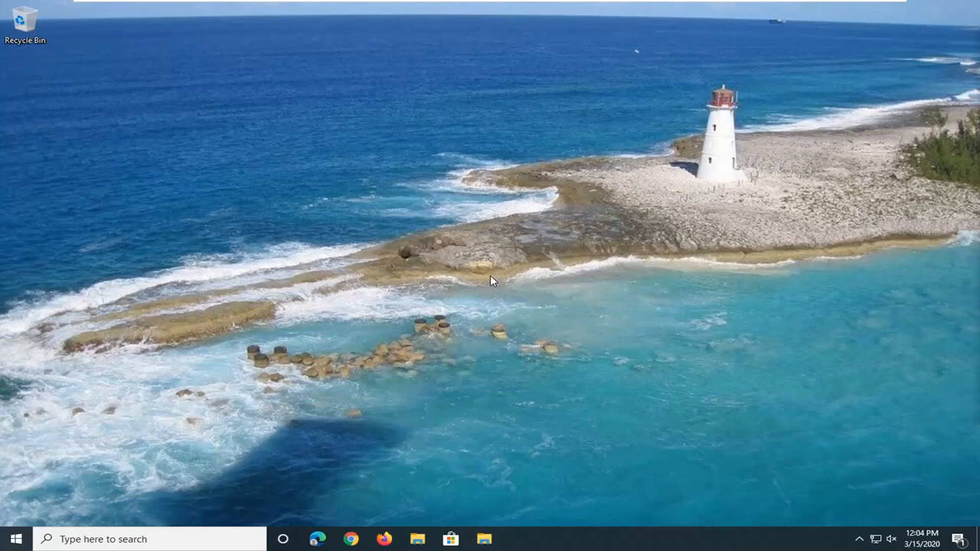
pyautogui.moveTo(822, 273)
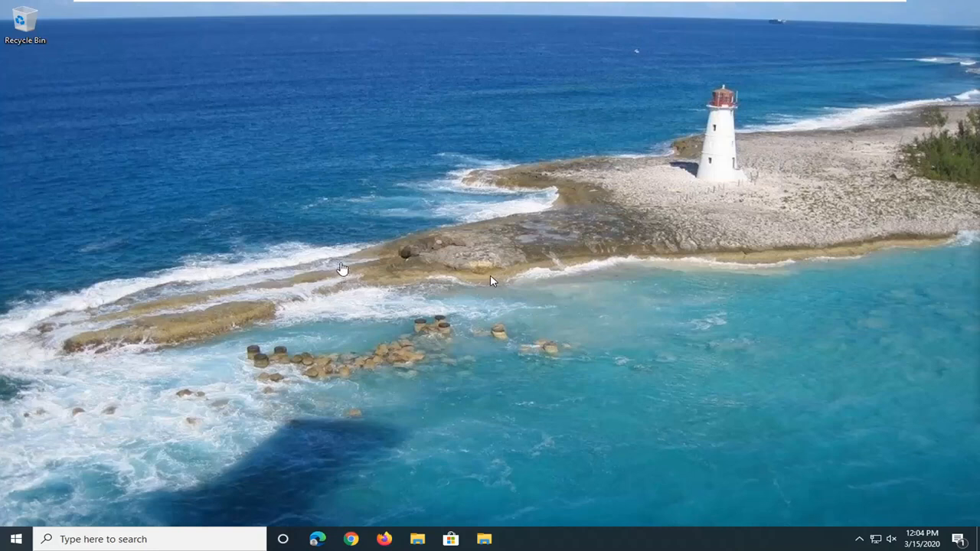
pyautogui.moveTo(360, 356)
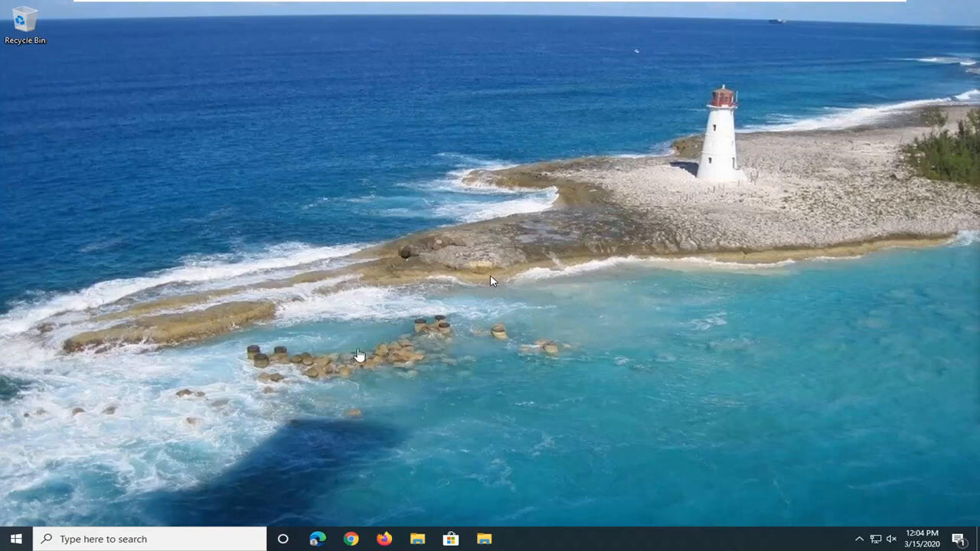
pyautogui.moveTo(452, 346)
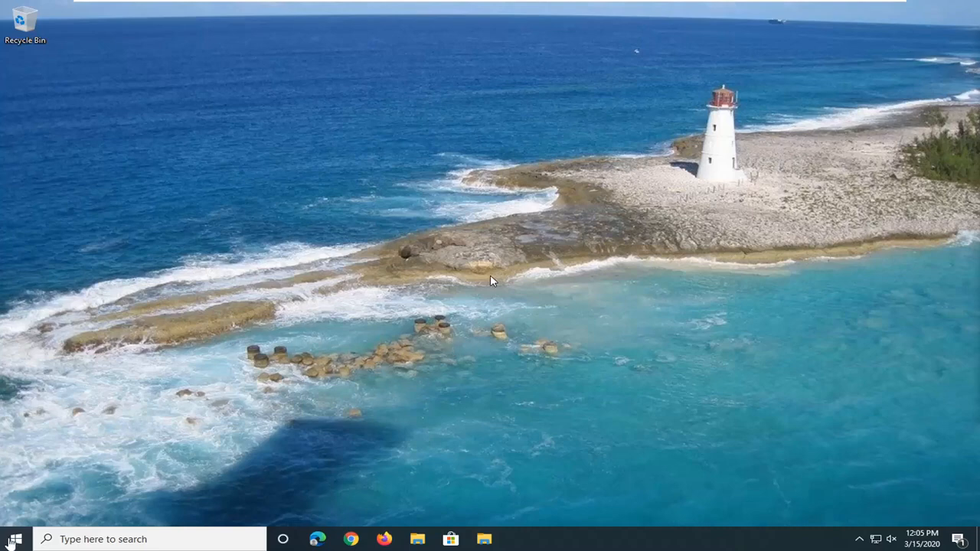
pyautogui.moveTo(14, 540)
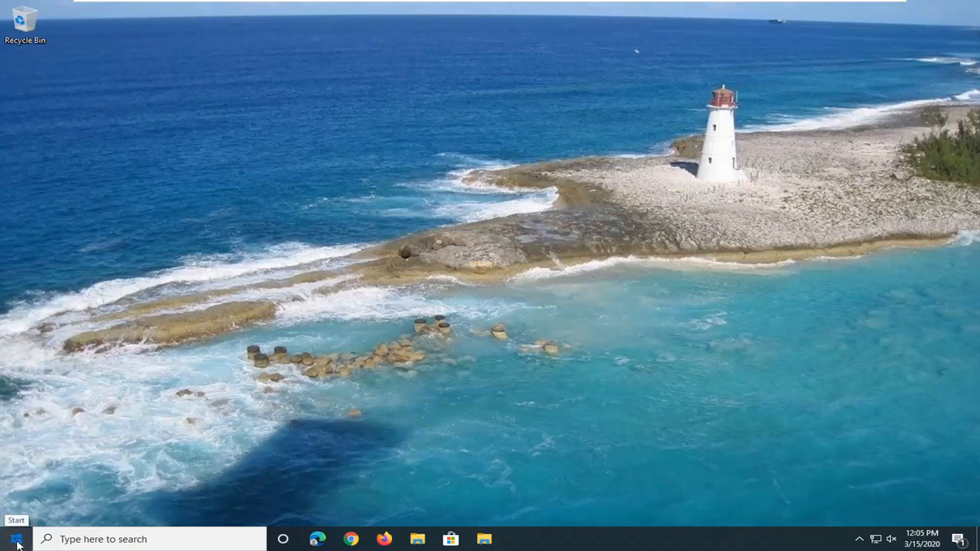
# Search the Start menu for 'local group' to find Edit group policy
pyautogui.click(16, 539)
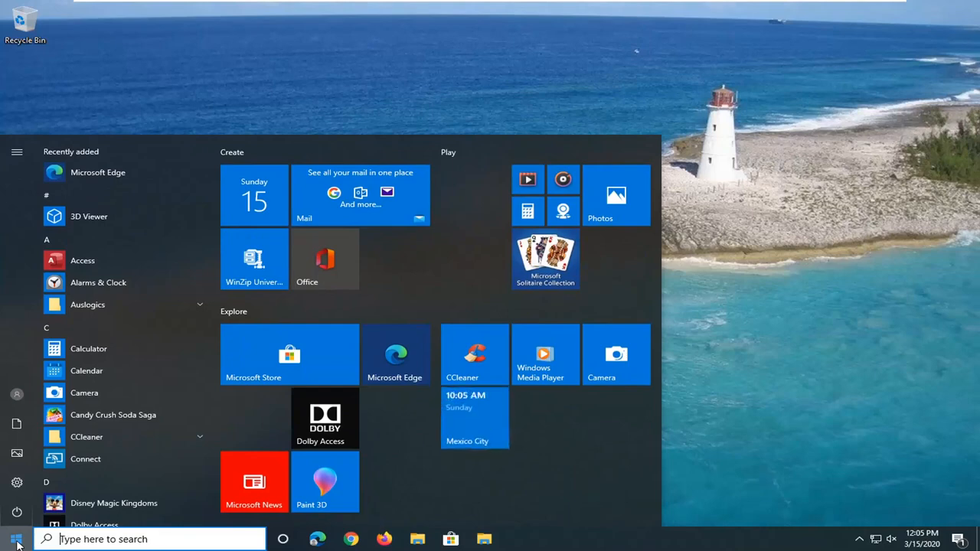
pyautogui.write('local group')
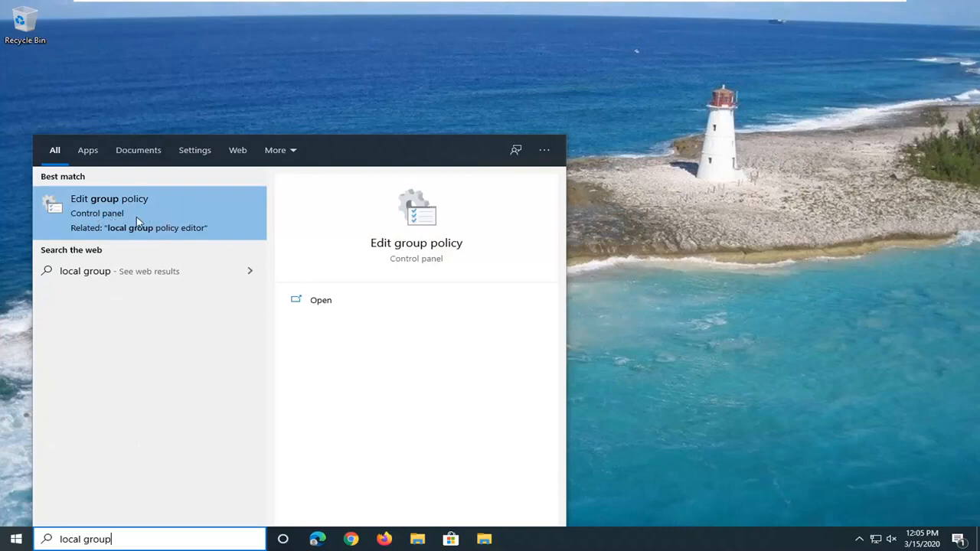
pyautogui.moveTo(130, 213)
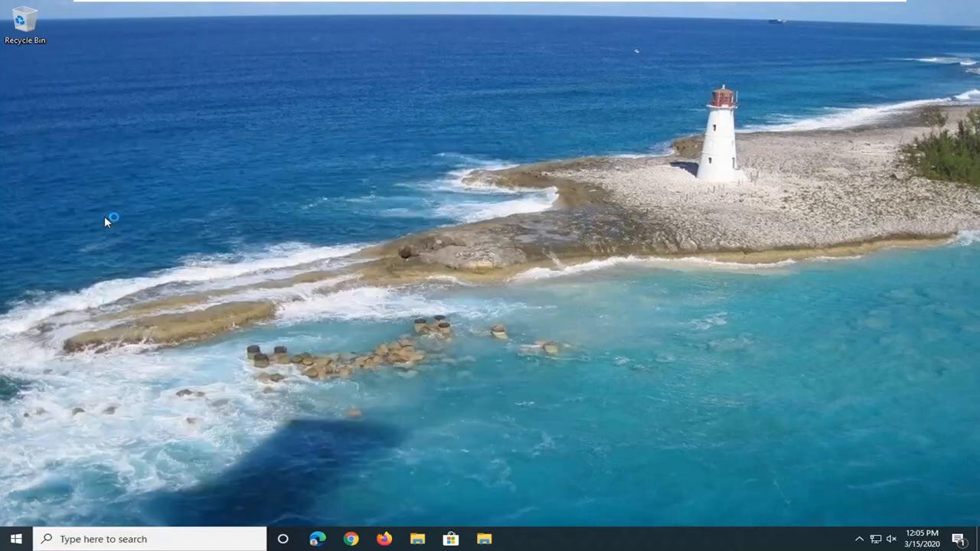
pyautogui.moveTo(135, 239)
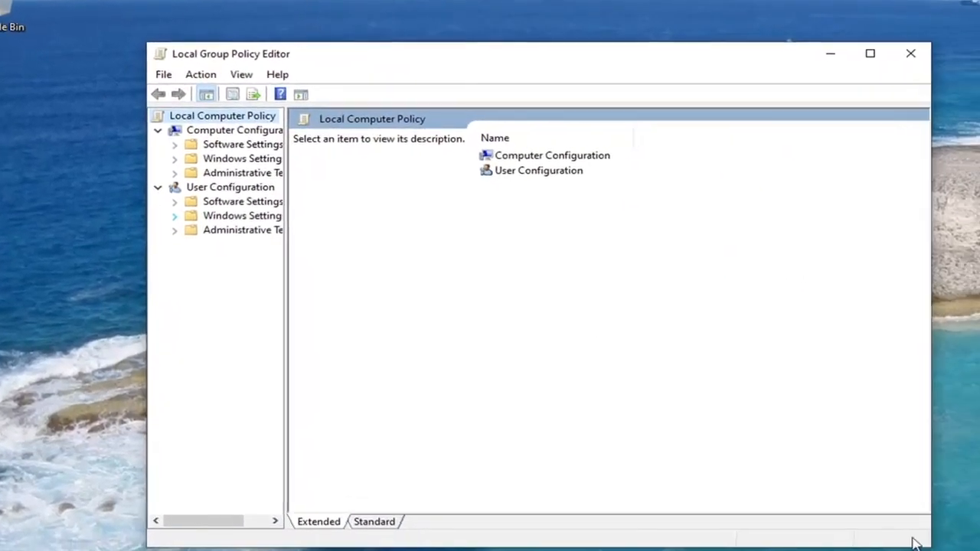
# Navigate to Security Options under Computer Configuration's Local Policies and widen the tree pane
pyautogui.moveTo(230, 53); pyautogui.dragTo(221, 45)
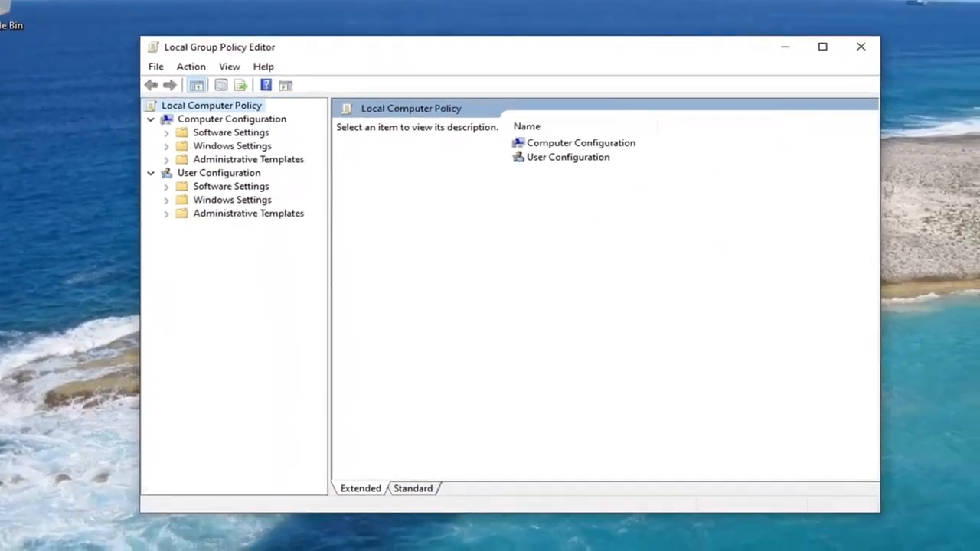
pyautogui.click(233, 145)
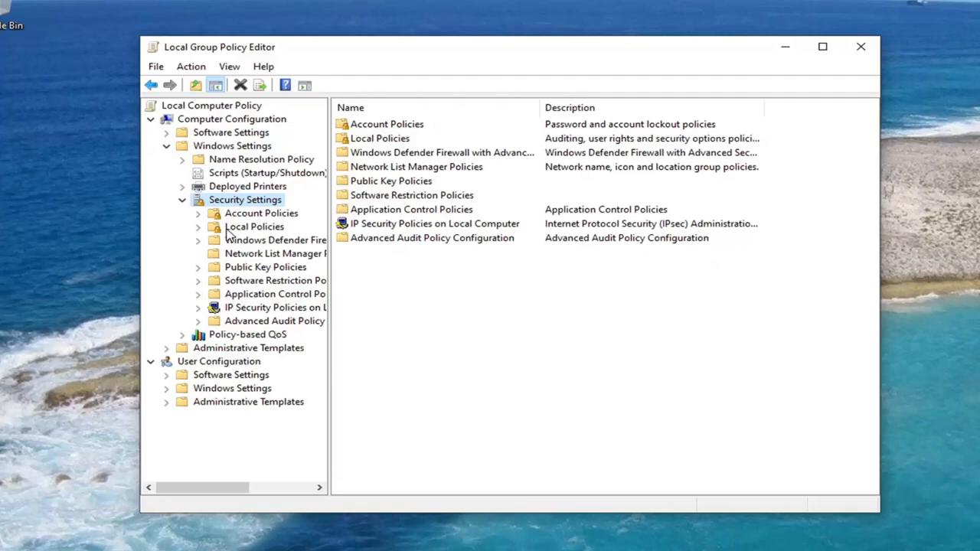
pyautogui.moveTo(228, 264)
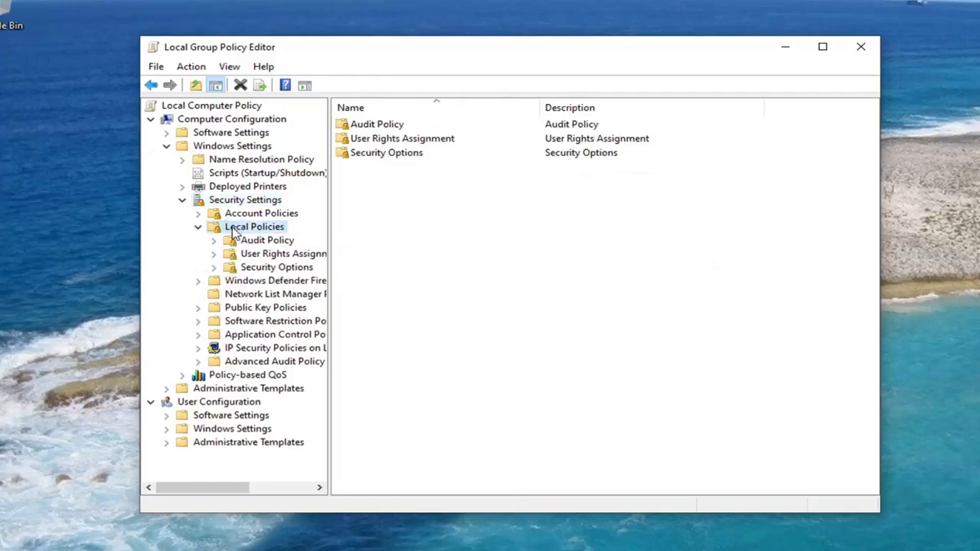
pyautogui.click(275, 267)
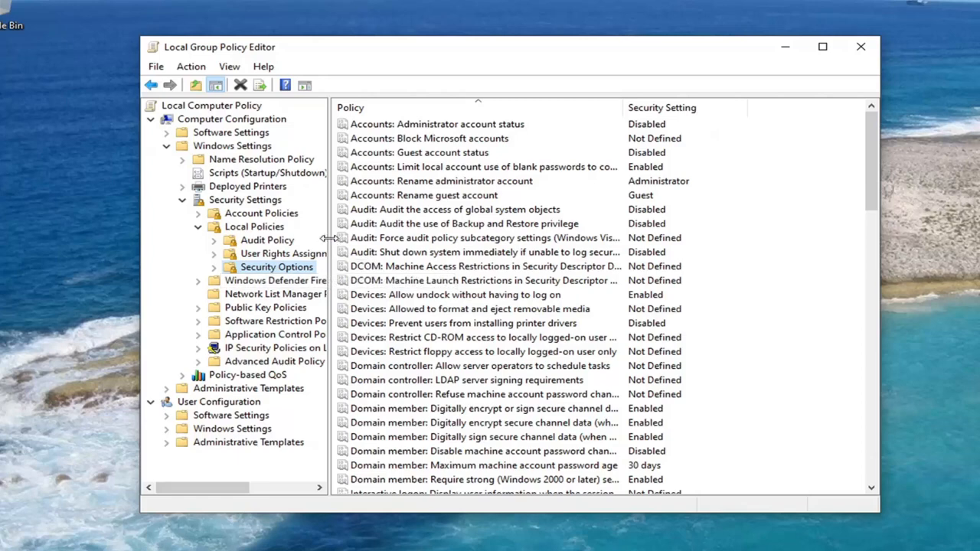
pyautogui.moveTo(331, 239); pyautogui.dragTo(360, 239)
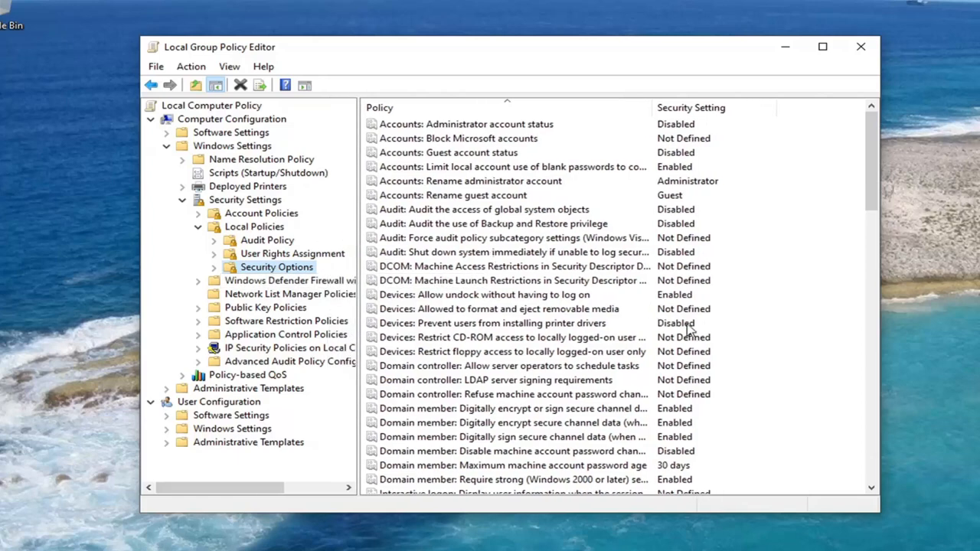
pyautogui.moveTo(469, 386)
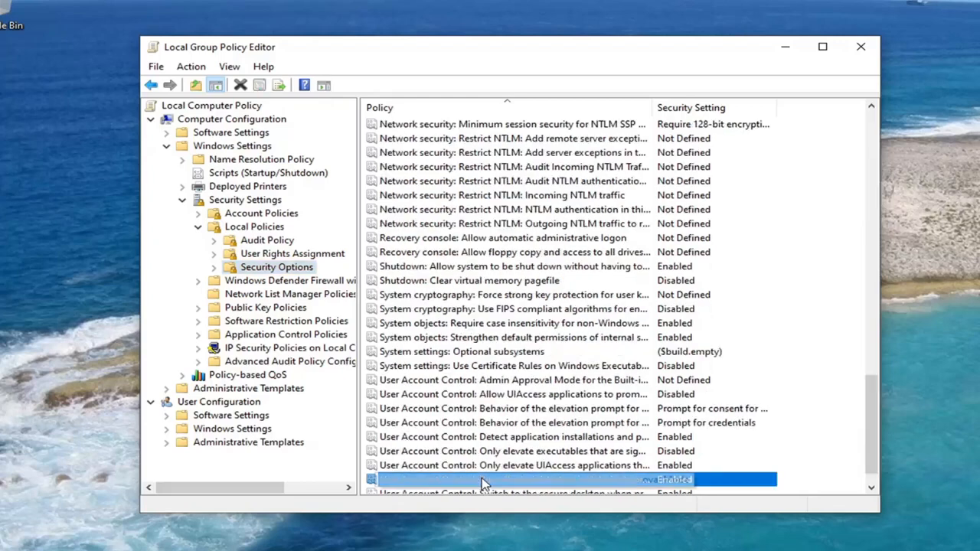
# Set 'Run all administrators in Admin Approval Mode' to Enabled
pyautogui.doubleClick(508, 479)
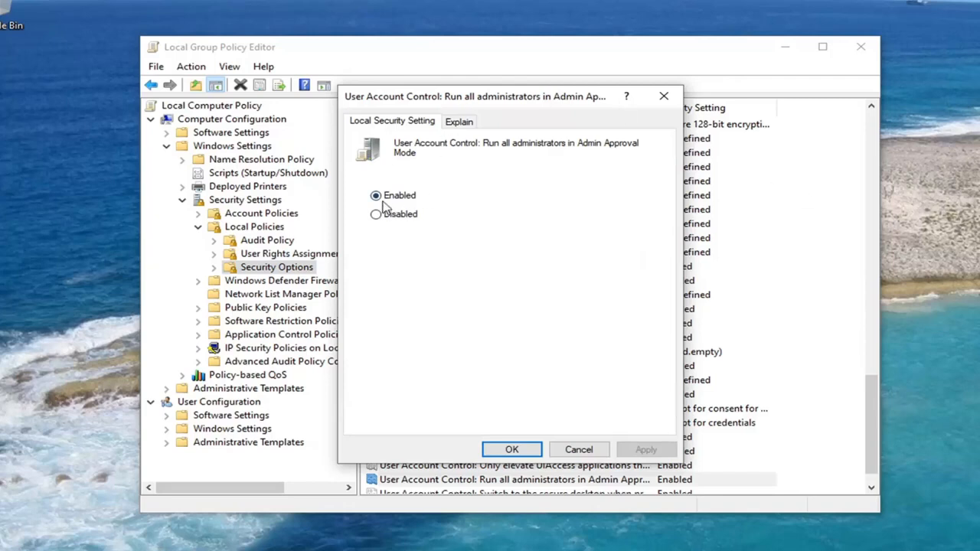
pyautogui.click(375, 196)
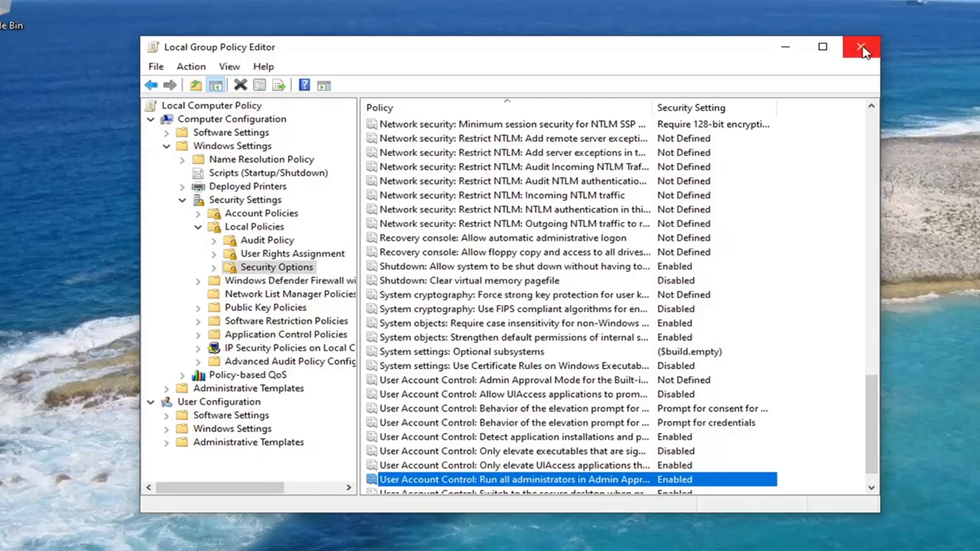
# Close the policy editor and launch the Run dialog from a Start search for 'run'
pyautogui.click(13, 539)
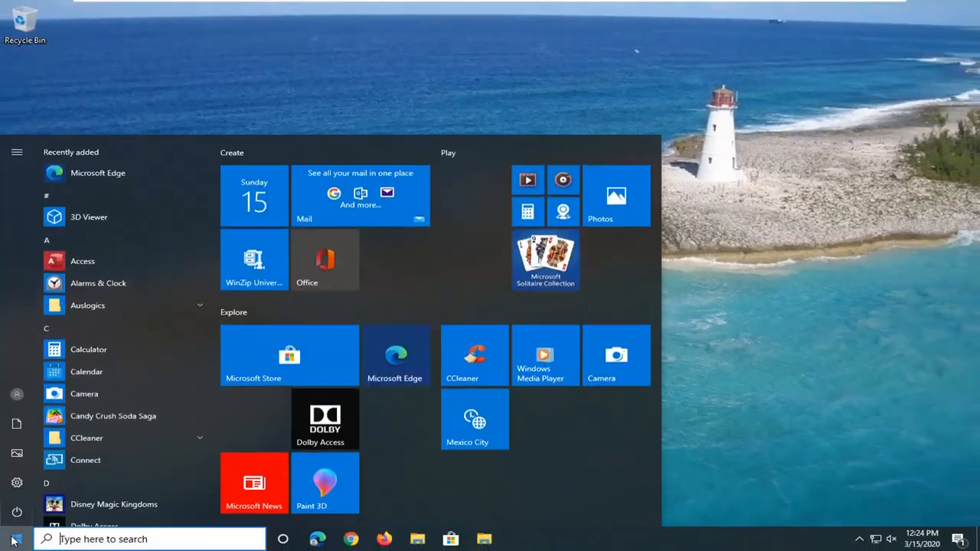
pyautogui.write('run')
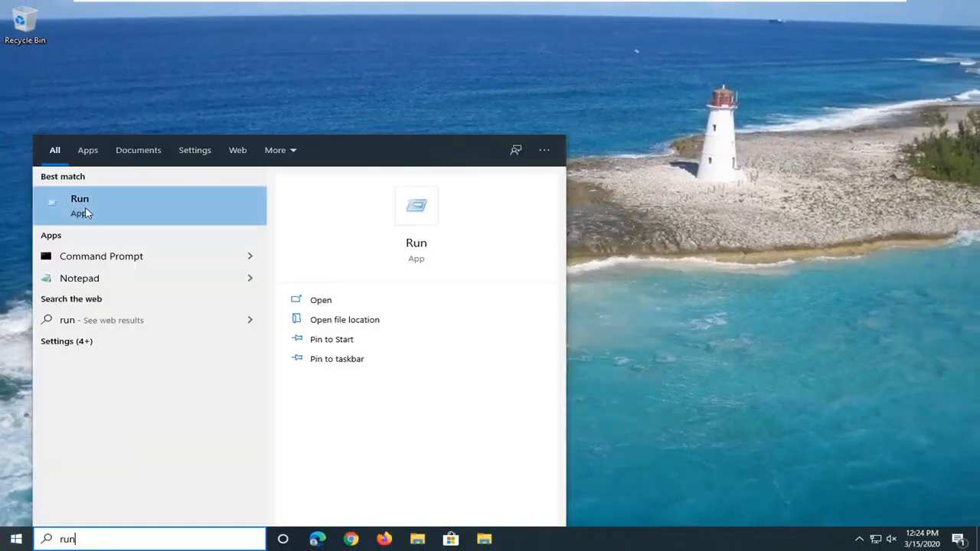
pyautogui.click(80, 199)
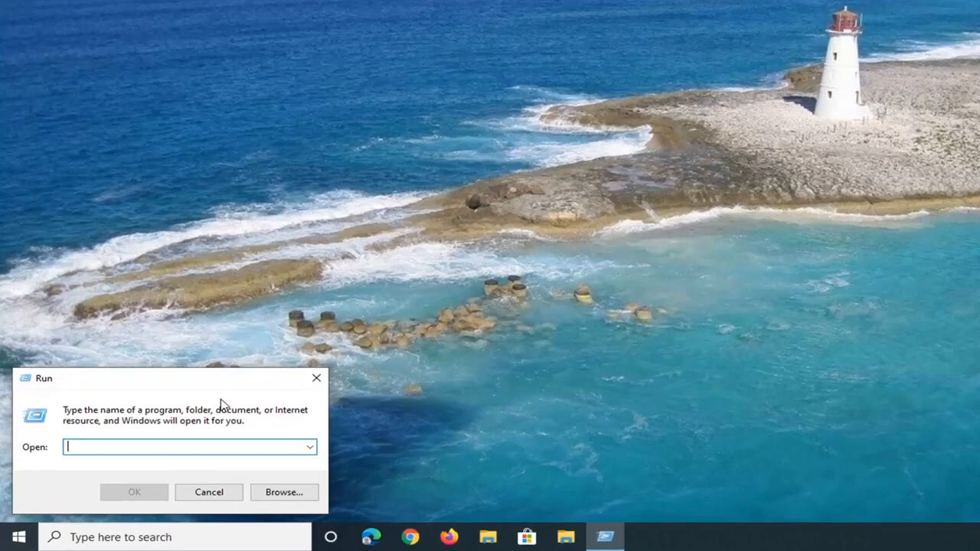
# Run 'gpupdate /force' to refresh group policy
pyautogui.write('g')
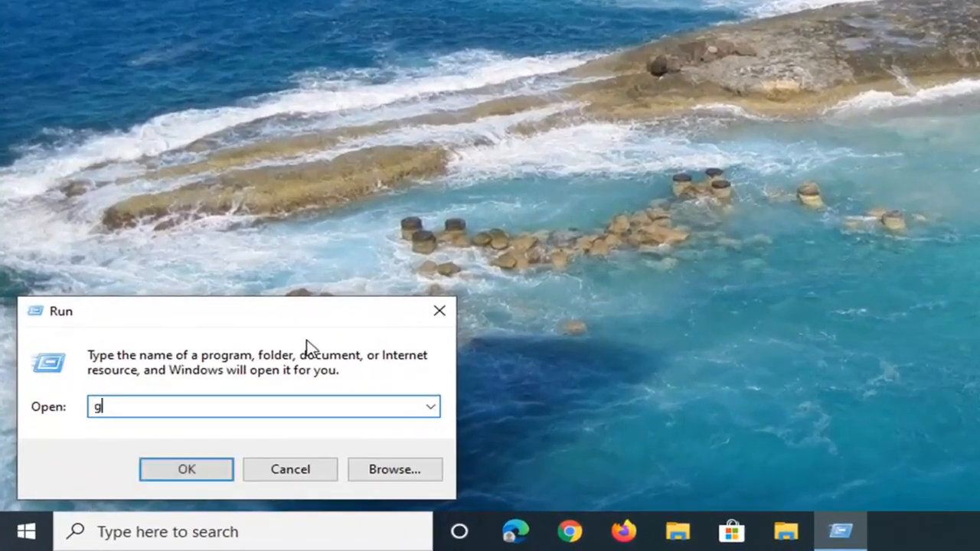
pyautogui.write('pudate')
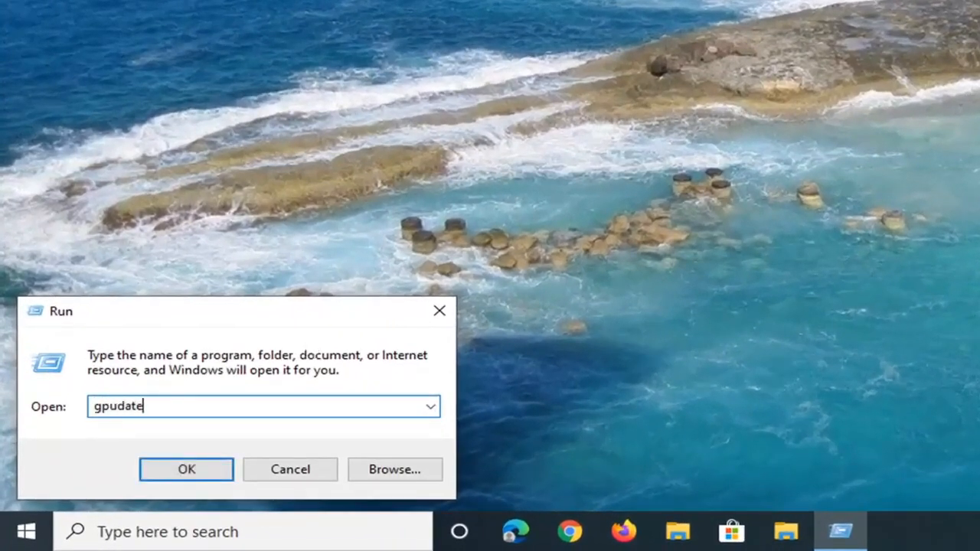
pyautogui.press('Backspace')
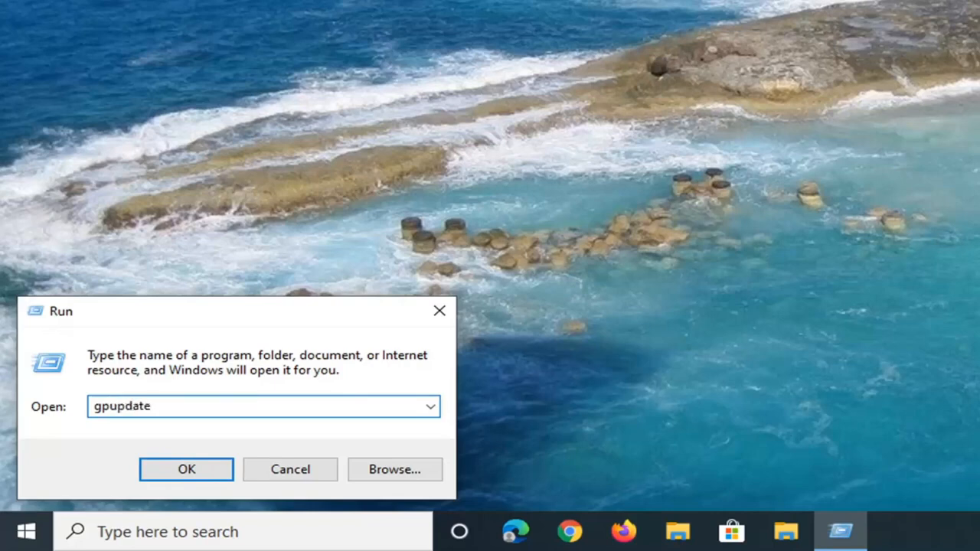
pyautogui.write('/for')
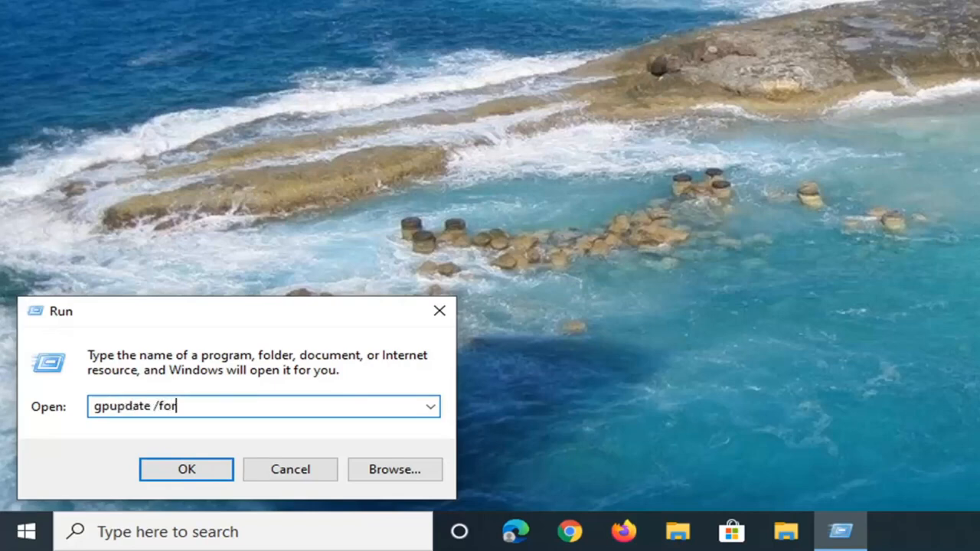
pyautogui.write('ce')
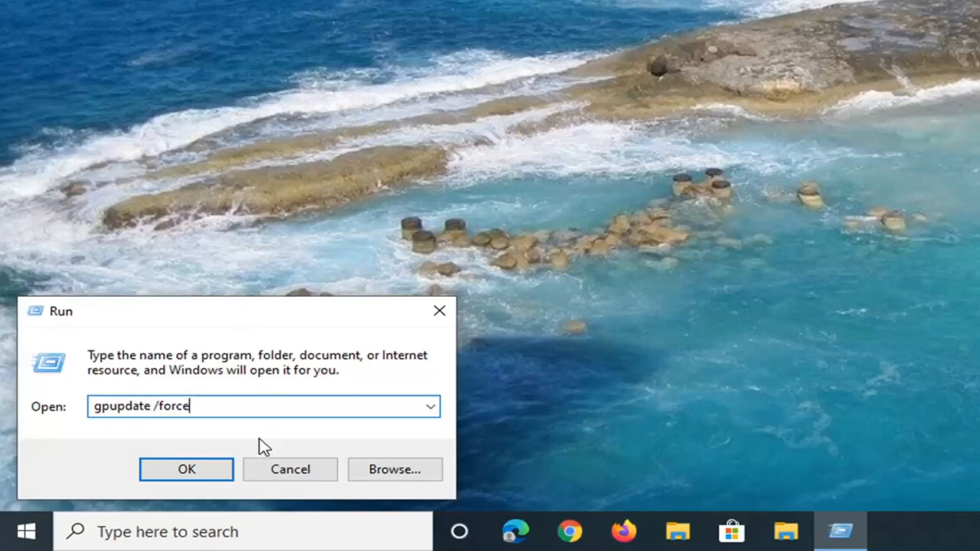
pyautogui.click(187, 469)
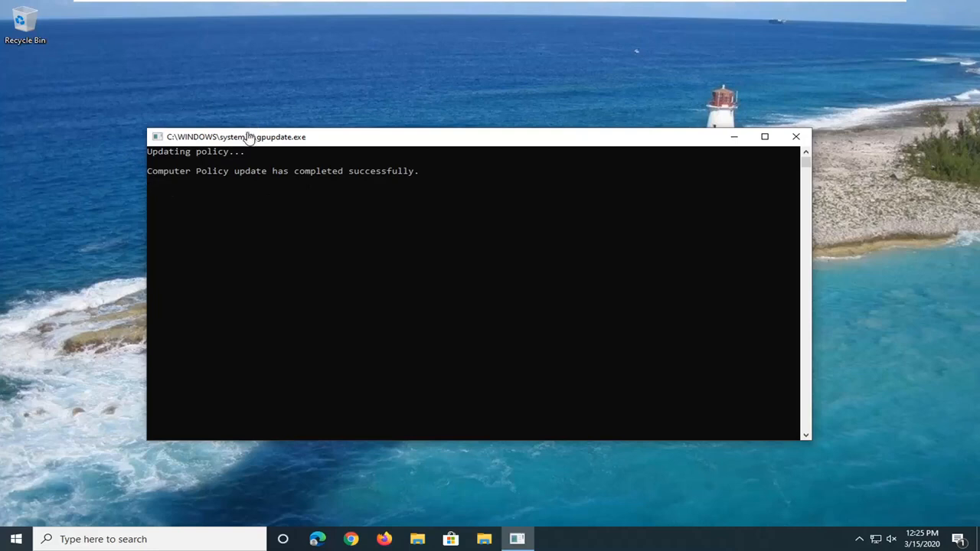
pyautogui.moveTo(747, 119)
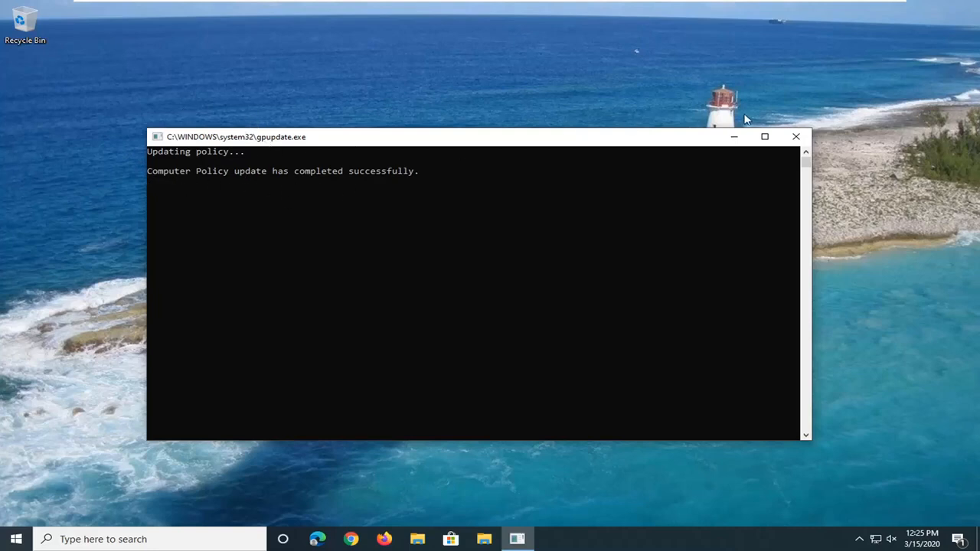
# Close the finished gpupdate console window
pyautogui.click(797, 136)
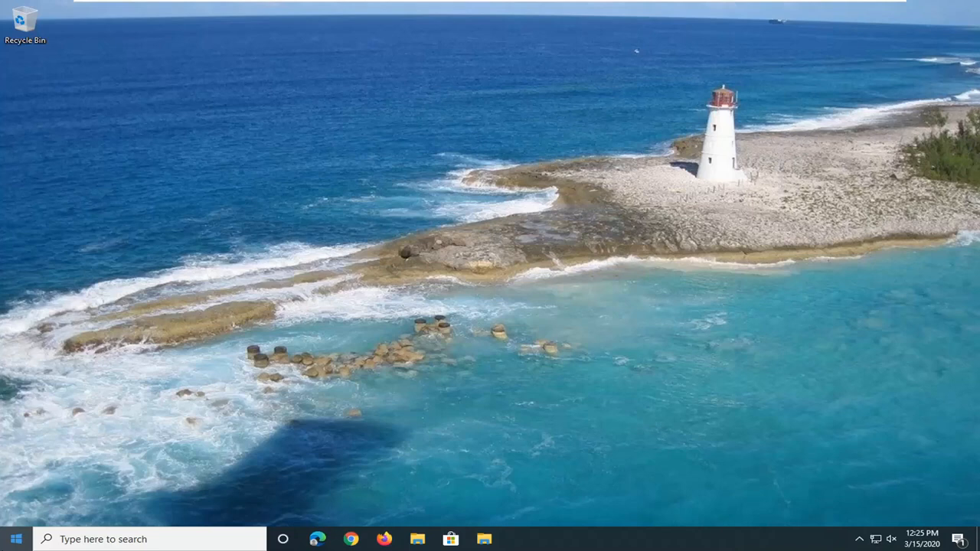
pyautogui.moveTo(243, 318)
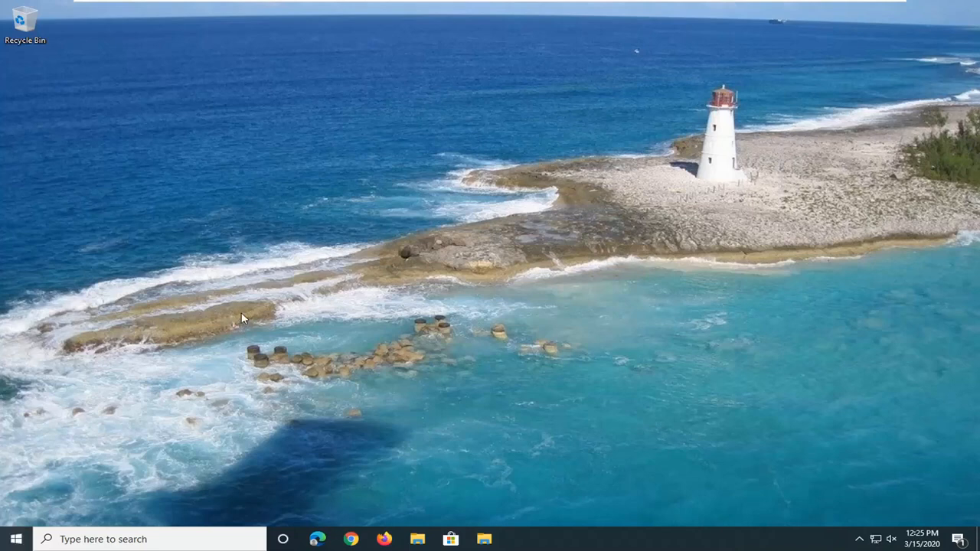
pyautogui.moveTo(206, 324)
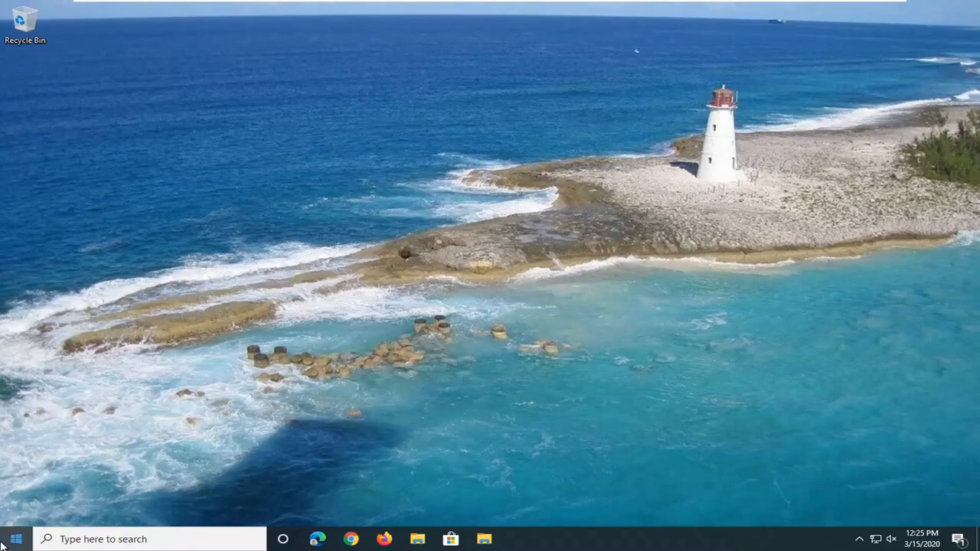
# Launch Registry Editor from a Start search for 'regedit' and approve the UAC prompt
pyautogui.click(15, 539)
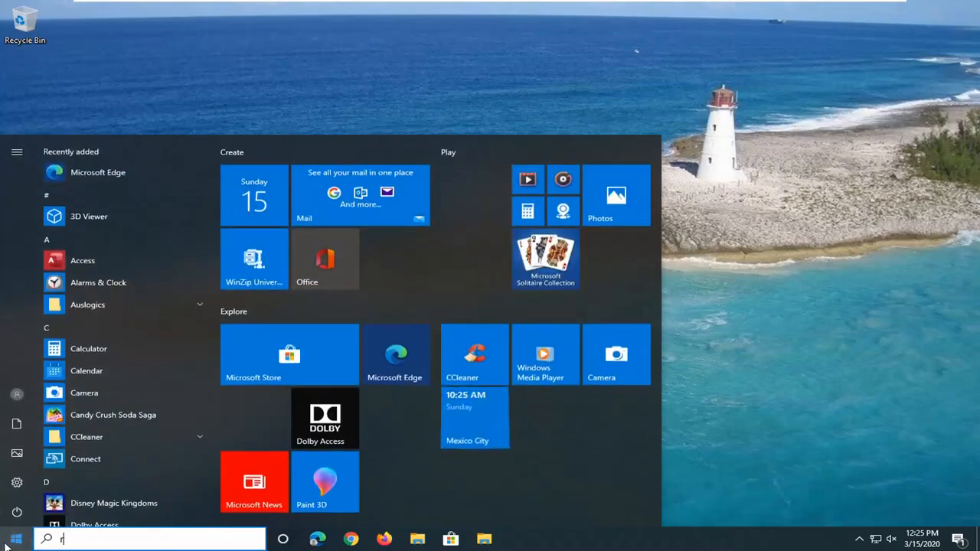
pyautogui.write('egedit')
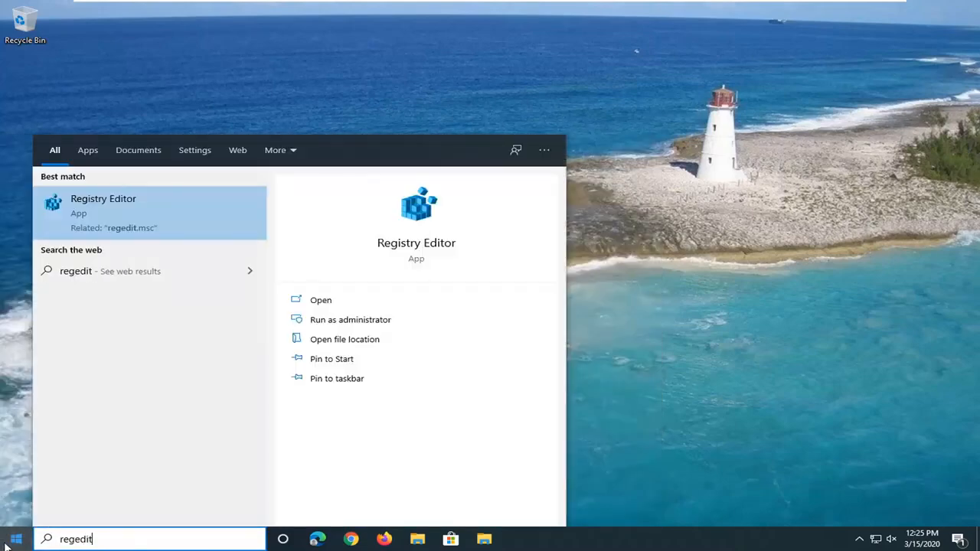
pyautogui.moveTo(130, 271)
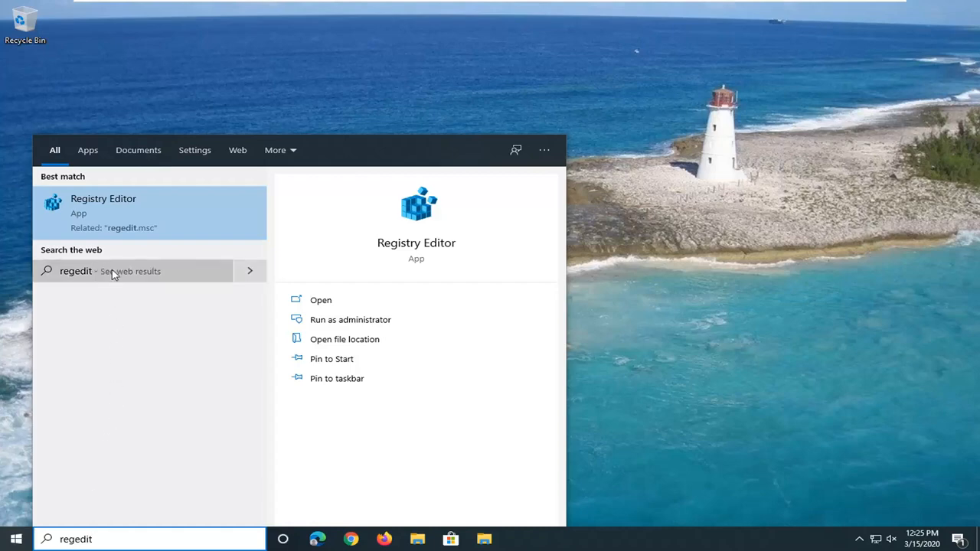
pyautogui.moveTo(110, 213)
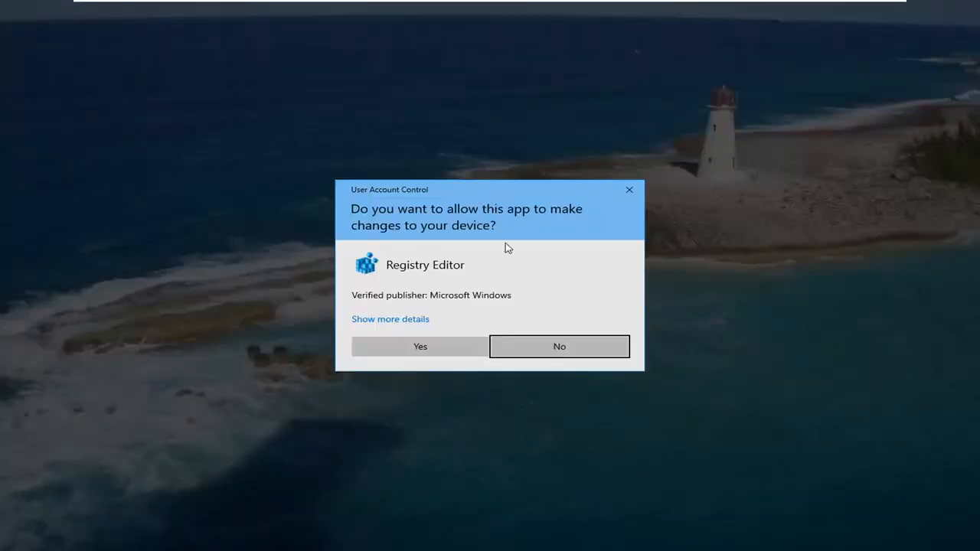
pyautogui.click(419, 346)
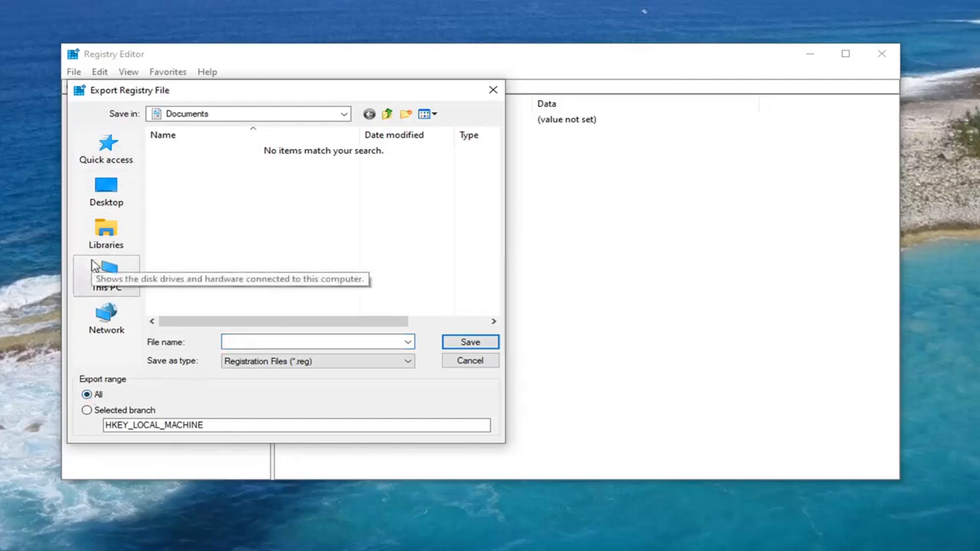
pyautogui.moveTo(498, 361)
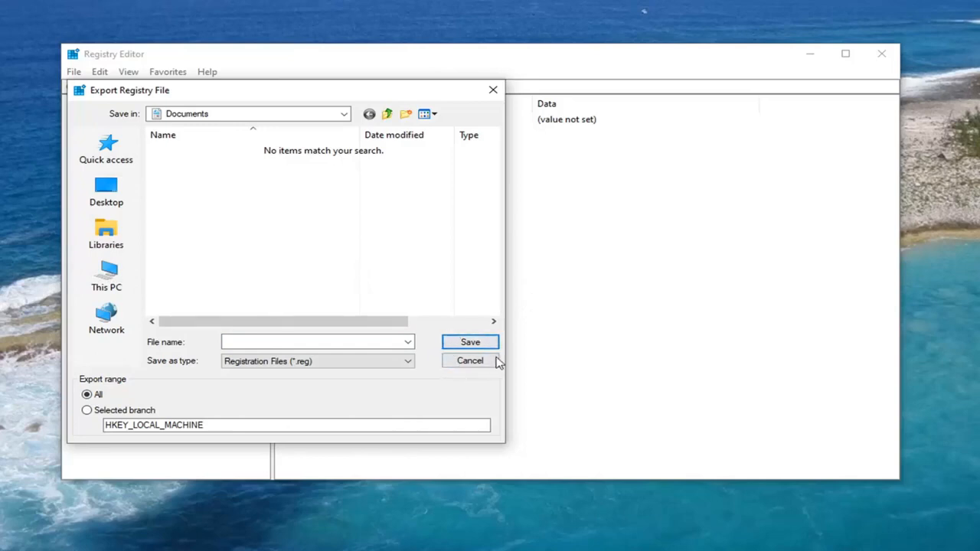
pyautogui.click(469, 360)
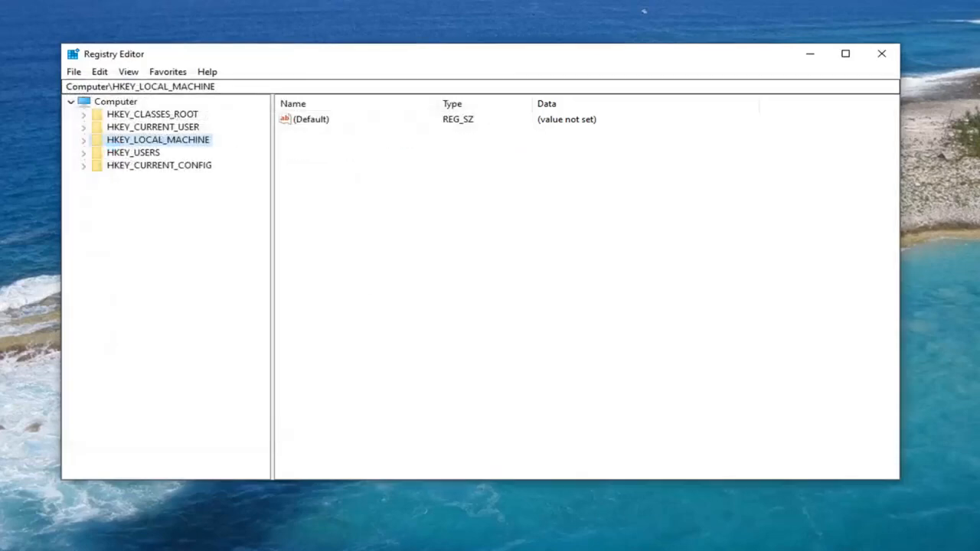
pyautogui.click(73, 72)
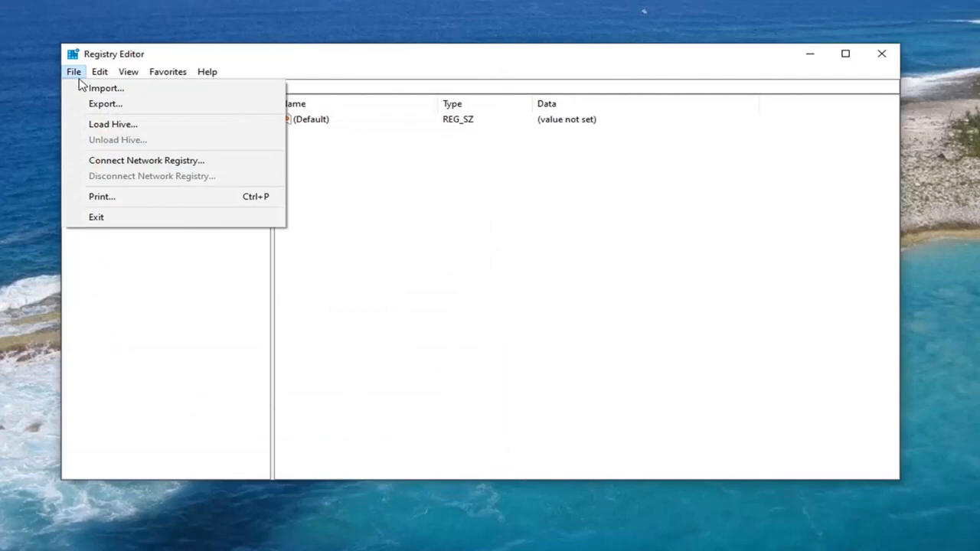
pyautogui.click(106, 87)
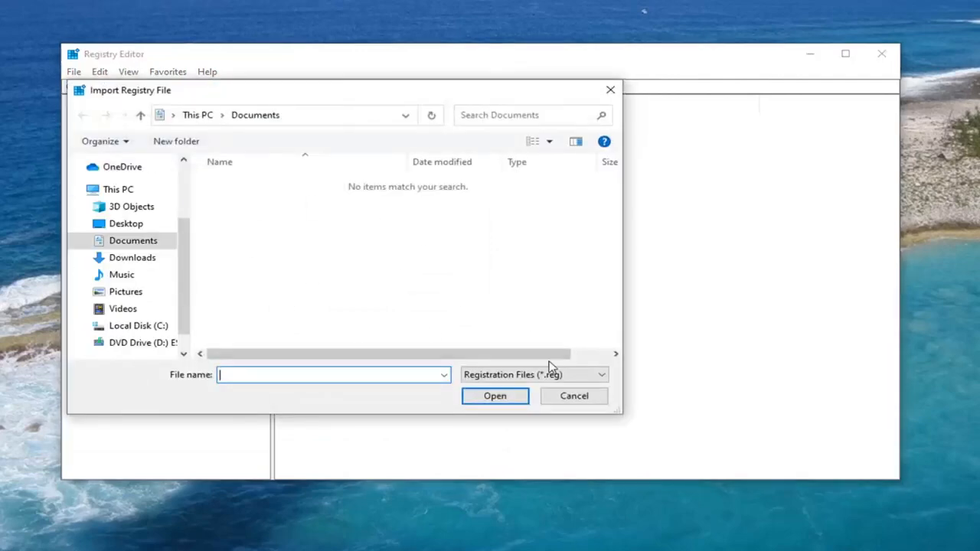
pyautogui.click(573, 395)
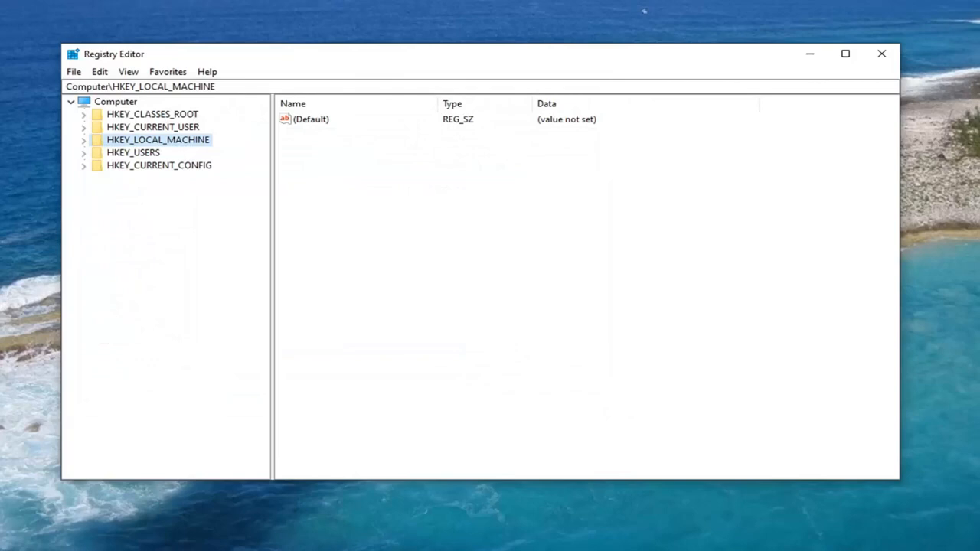
pyautogui.moveTo(141, 165)
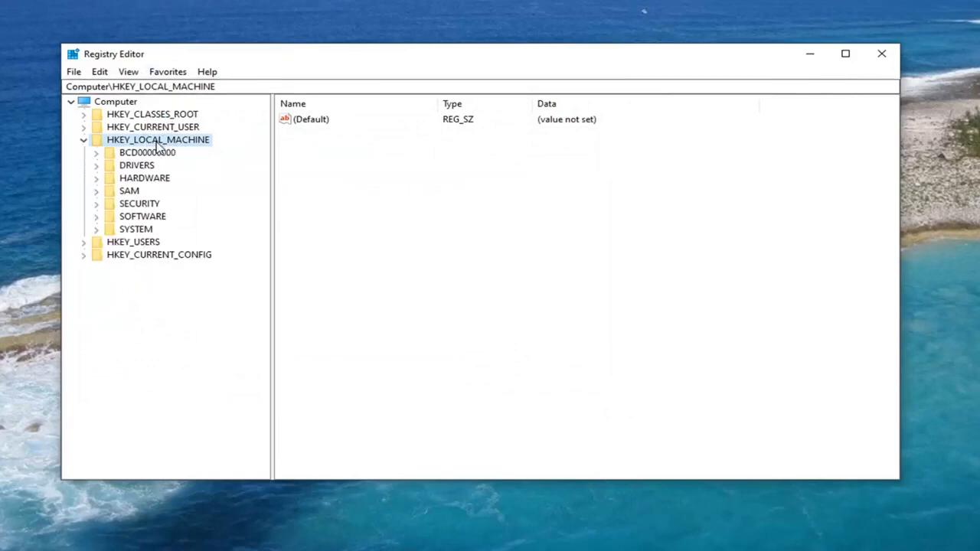
pyautogui.moveTo(113, 223)
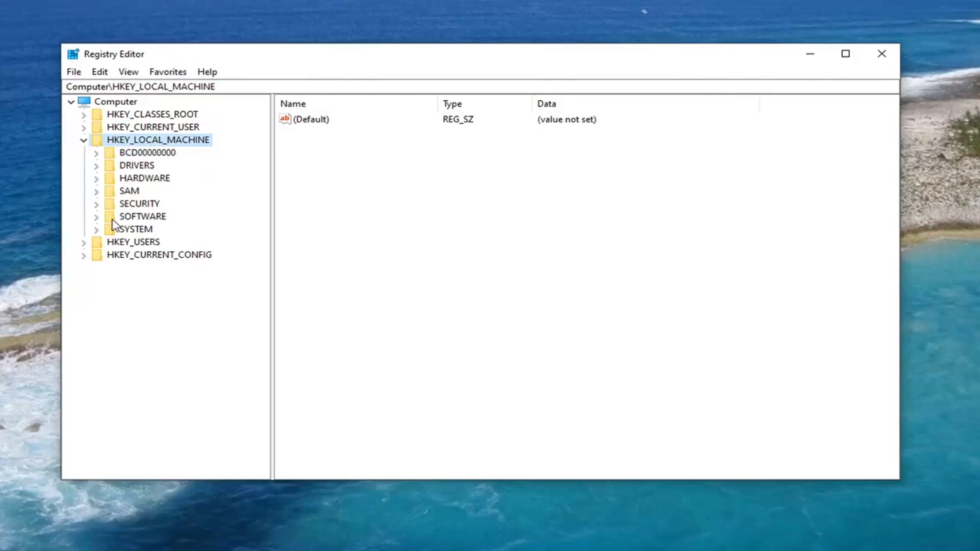
# Expand SOFTWARE and select the System key under Microsoft\Windows\CurrentVersion\Policies
pyautogui.click(139, 202)
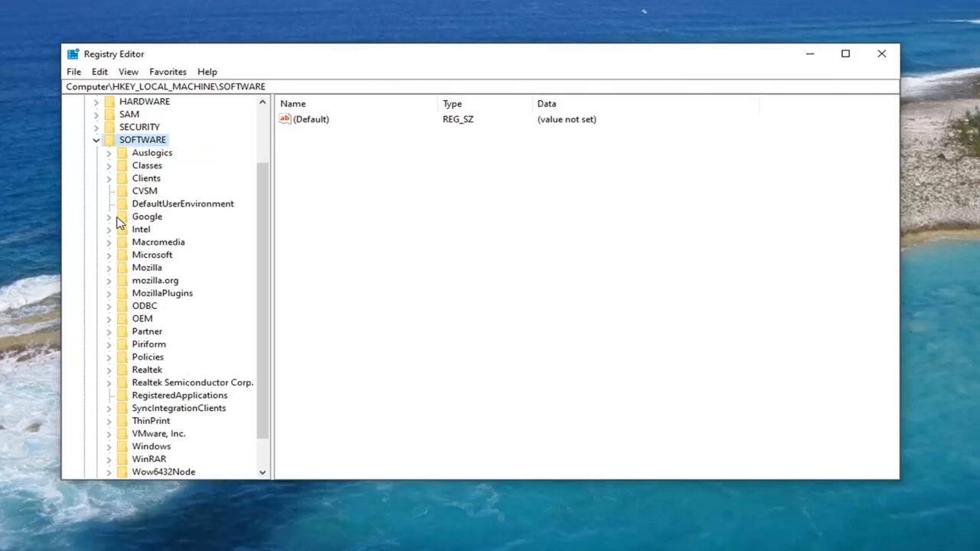
pyautogui.moveTo(168, 242)
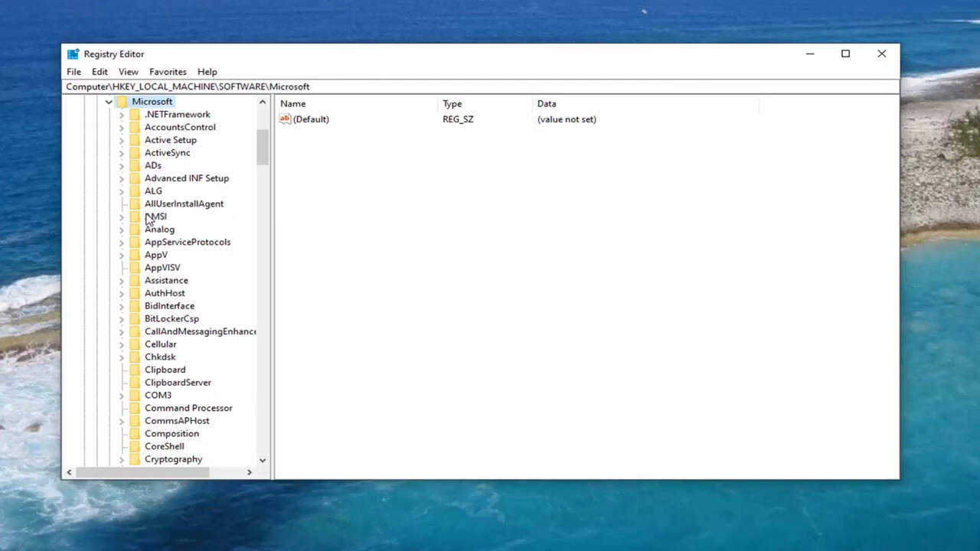
pyautogui.scroll(-3)
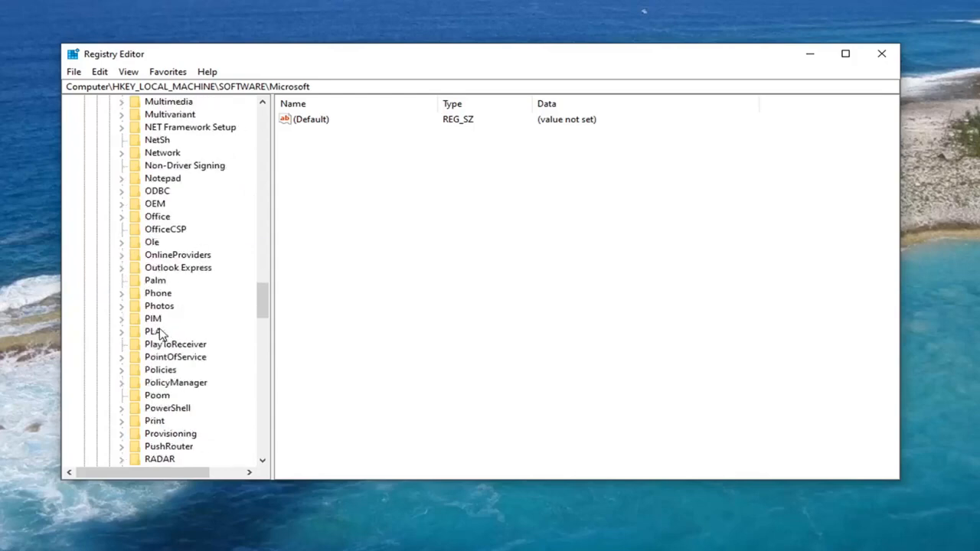
pyautogui.scroll(-3)
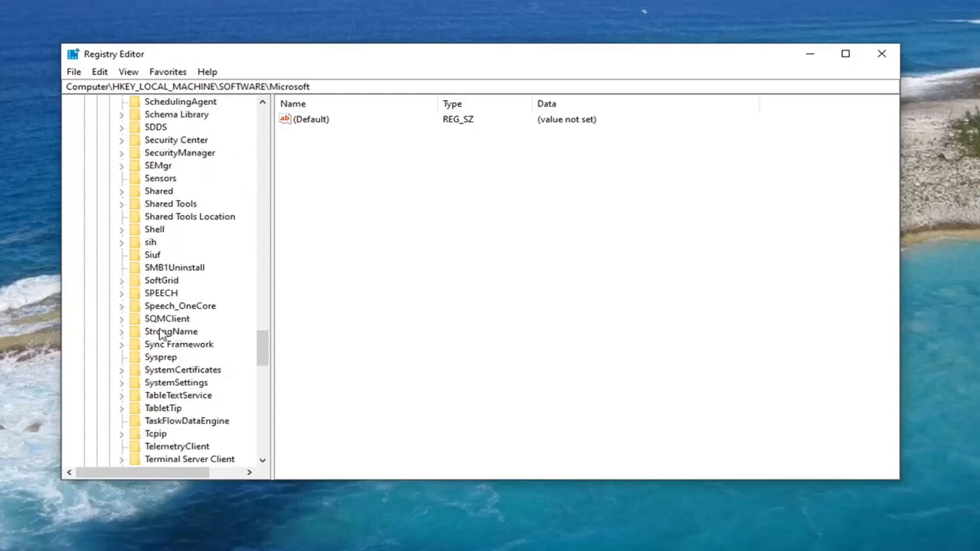
pyautogui.scroll(-3)
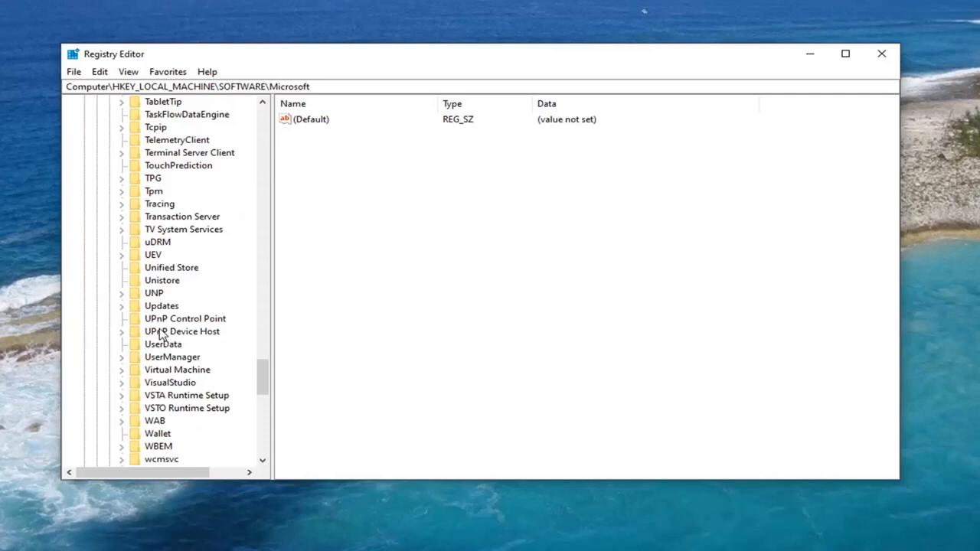
pyautogui.scroll(-3)
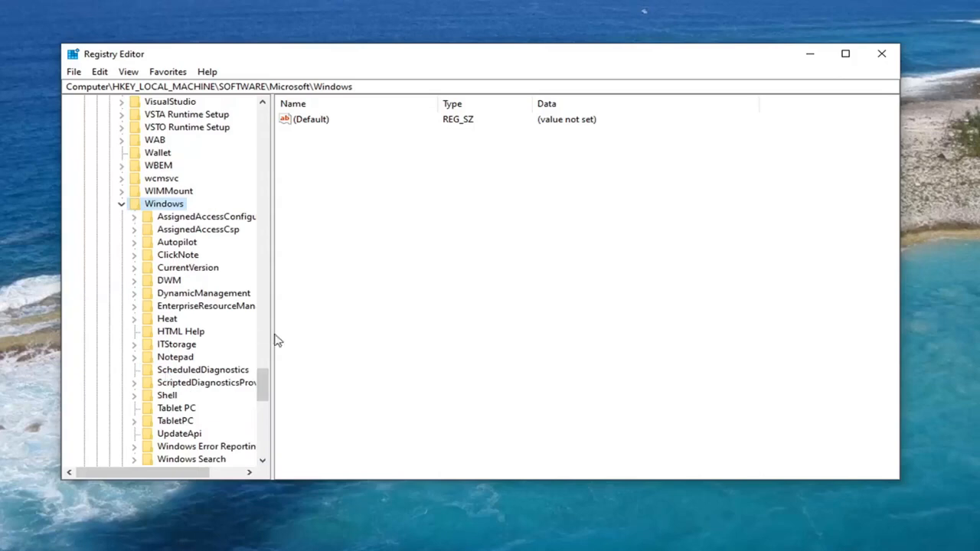
pyautogui.moveTo(187, 244)
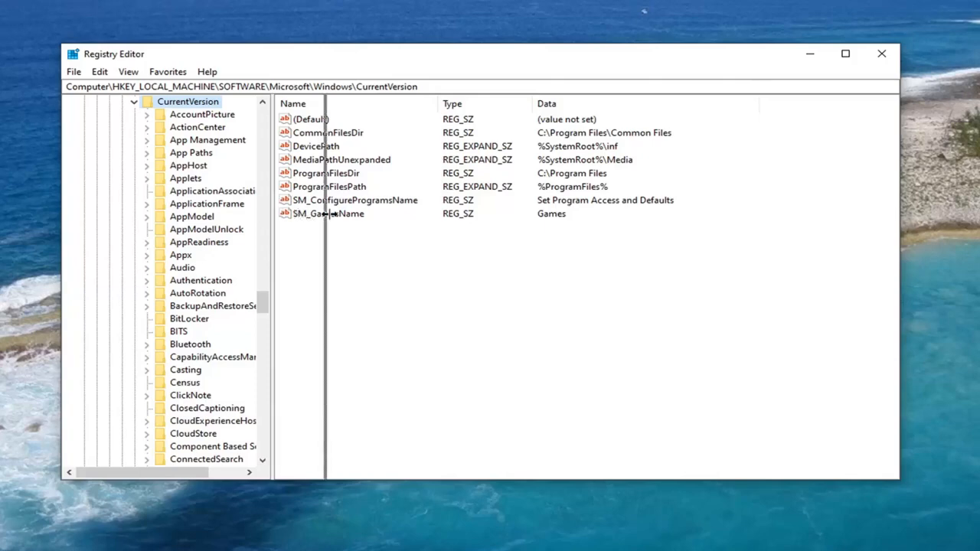
pyautogui.scroll(-3)
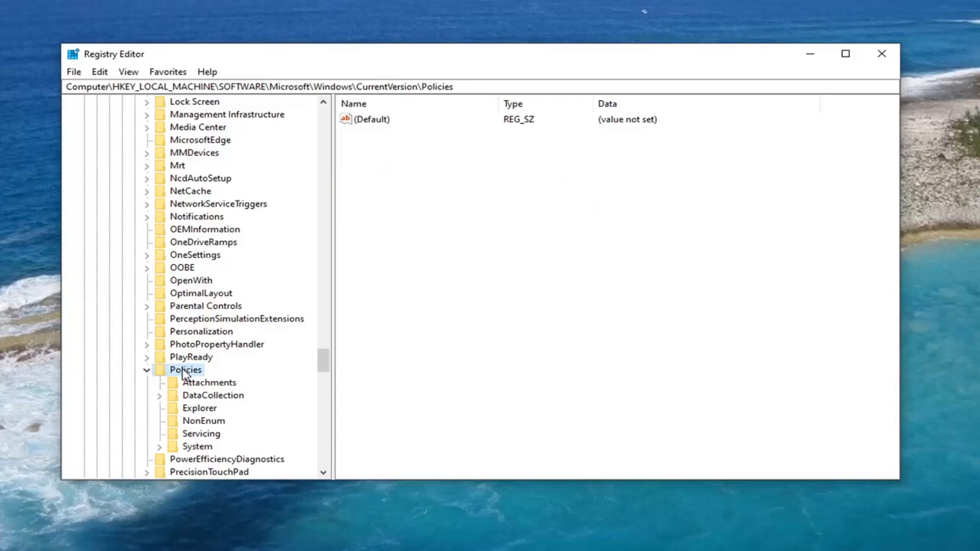
pyautogui.moveTo(201, 452)
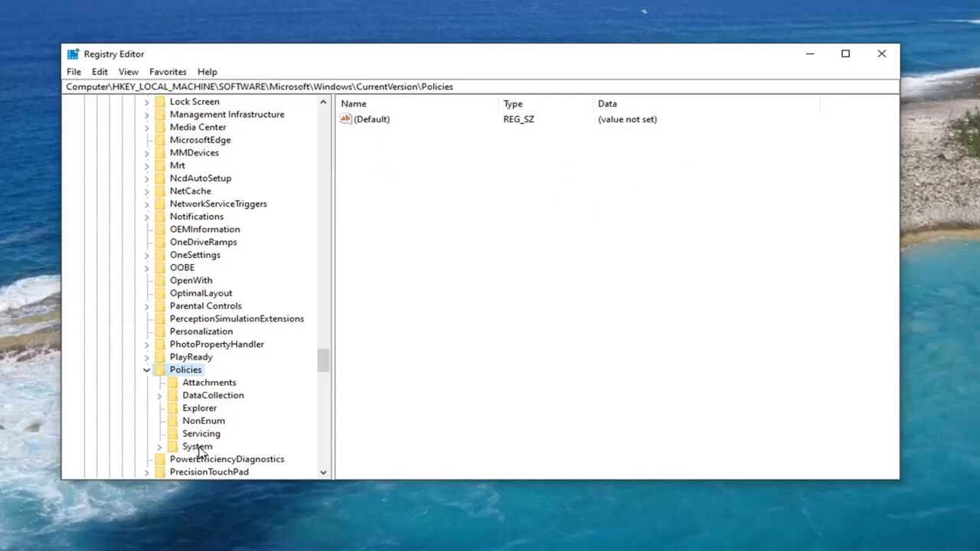
pyautogui.click(197, 448)
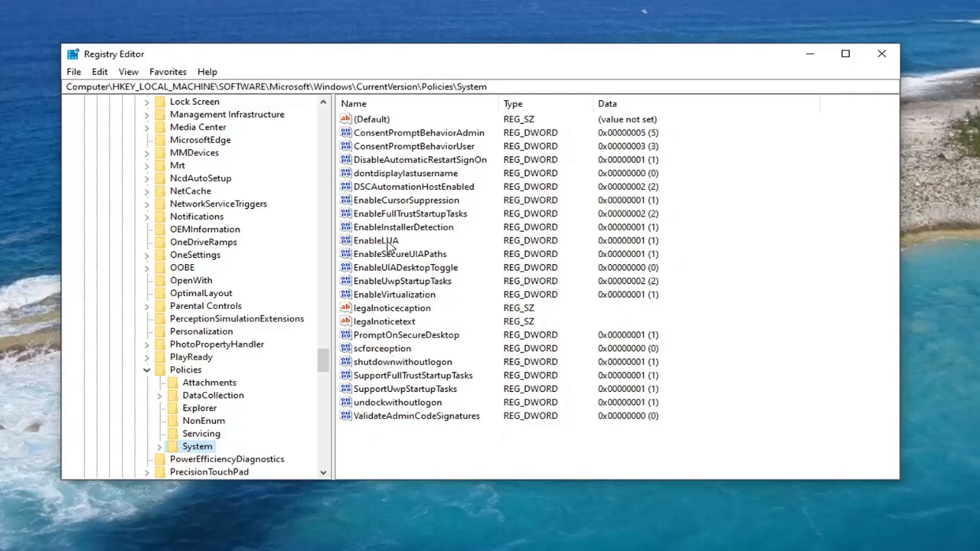
# Confirm EnableLUA's value data as 1 in the edit dialog
pyautogui.doubleClick(377, 241)
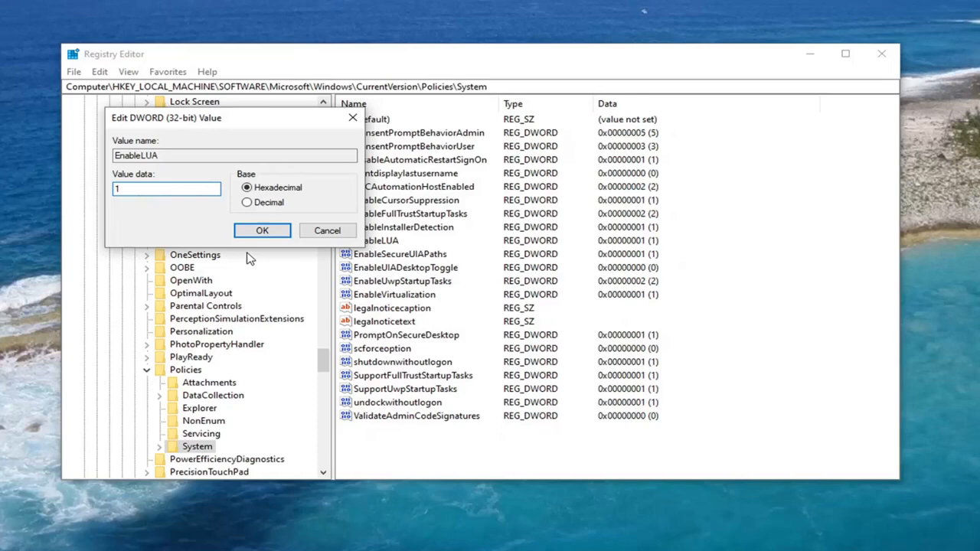
pyautogui.click(262, 230)
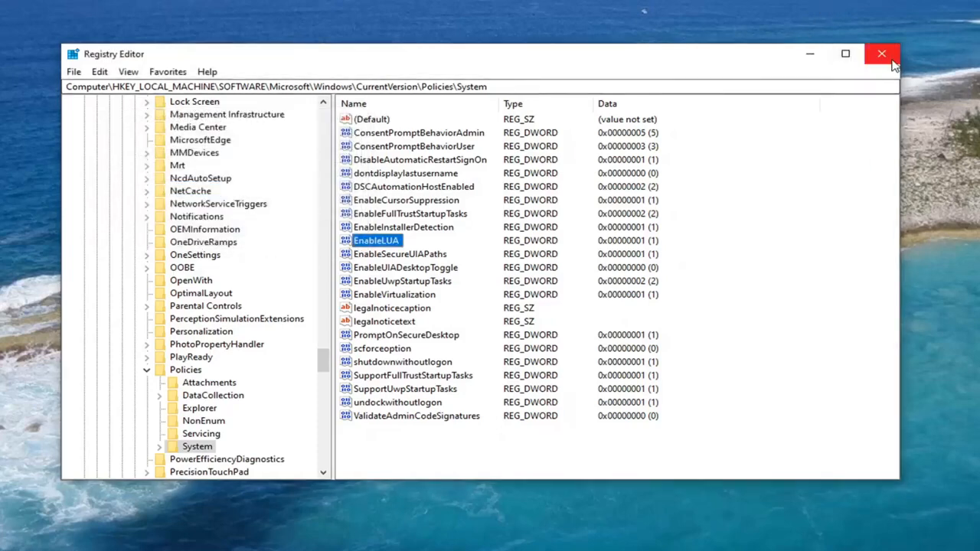
pyautogui.click(186, 369)
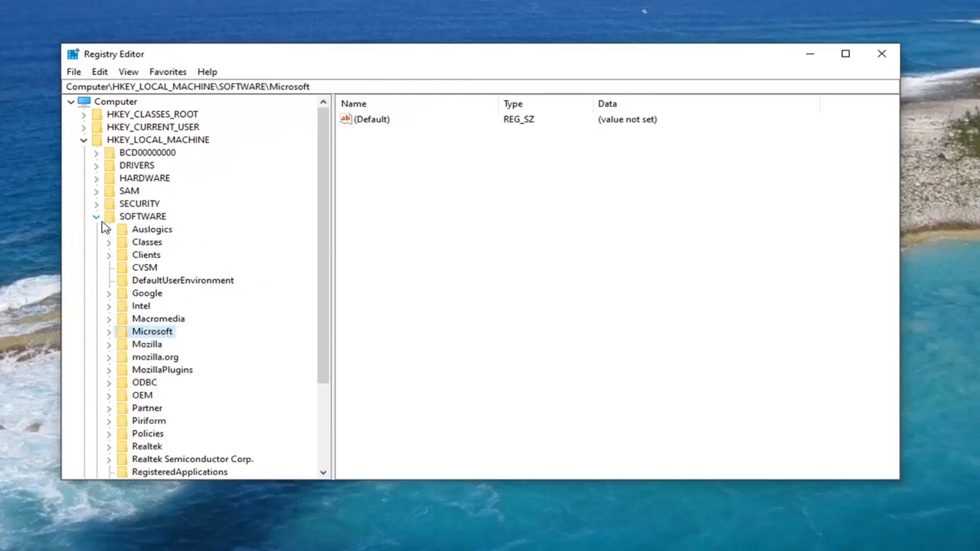
# Collapse the SOFTWARE branch back under HKEY_LOCAL_MACHINE
pyautogui.click(95, 216)
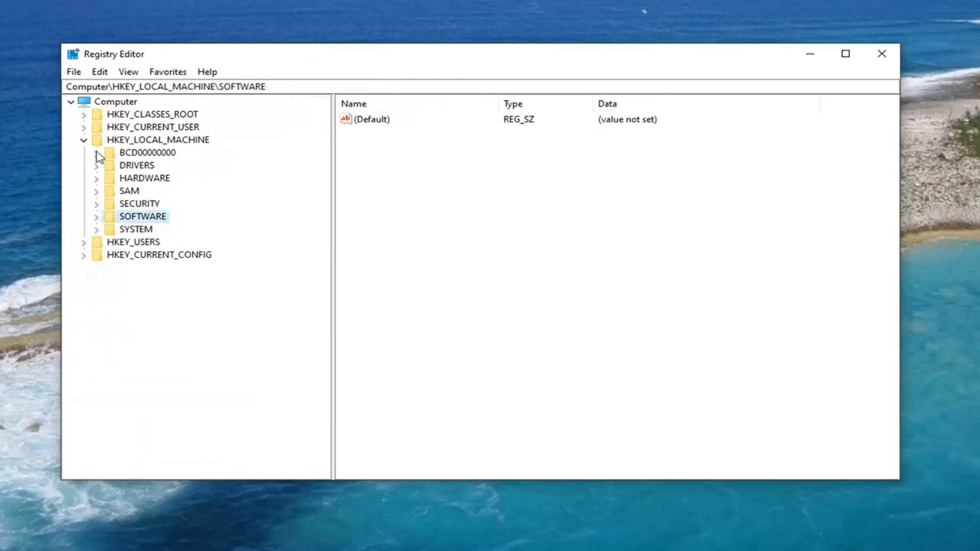